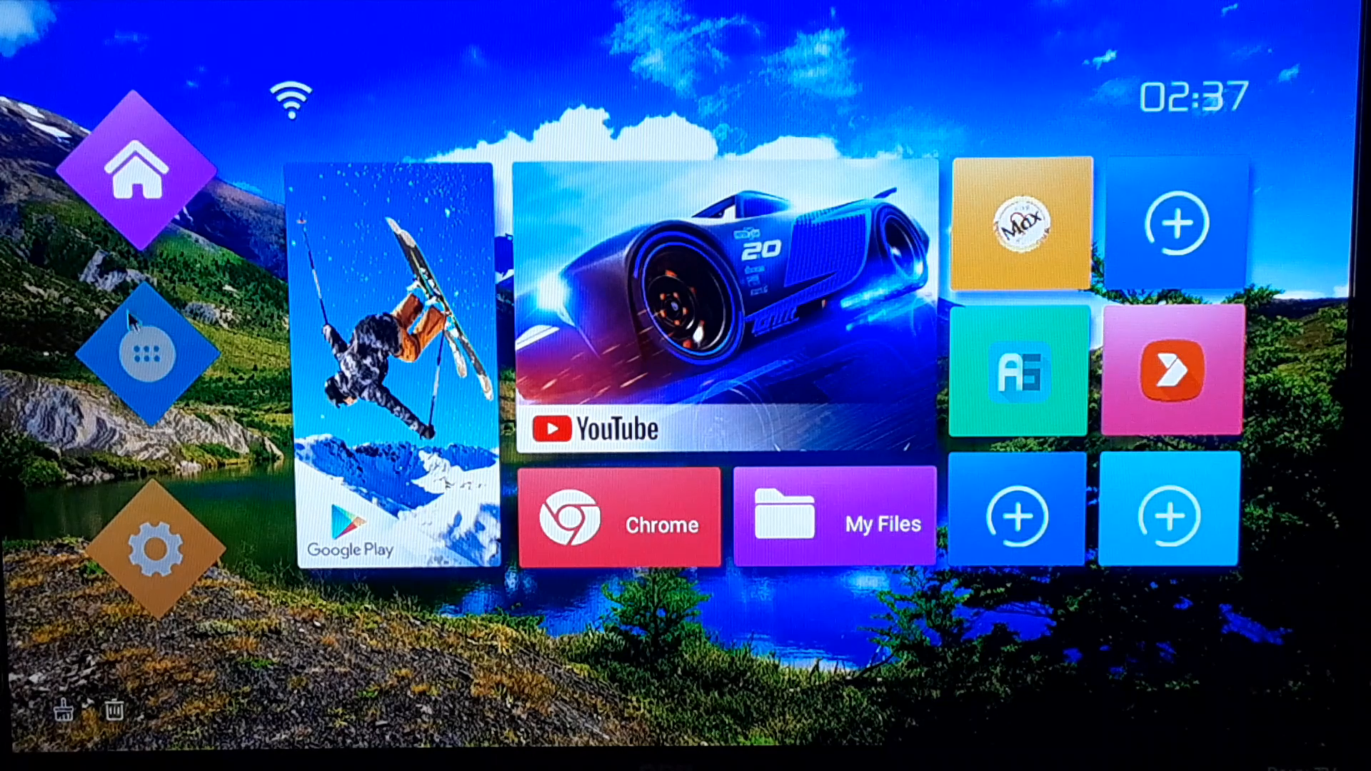
Show the launcher's full grid of installed apps, where Aptoide TV is listed.
left_click(145, 354)
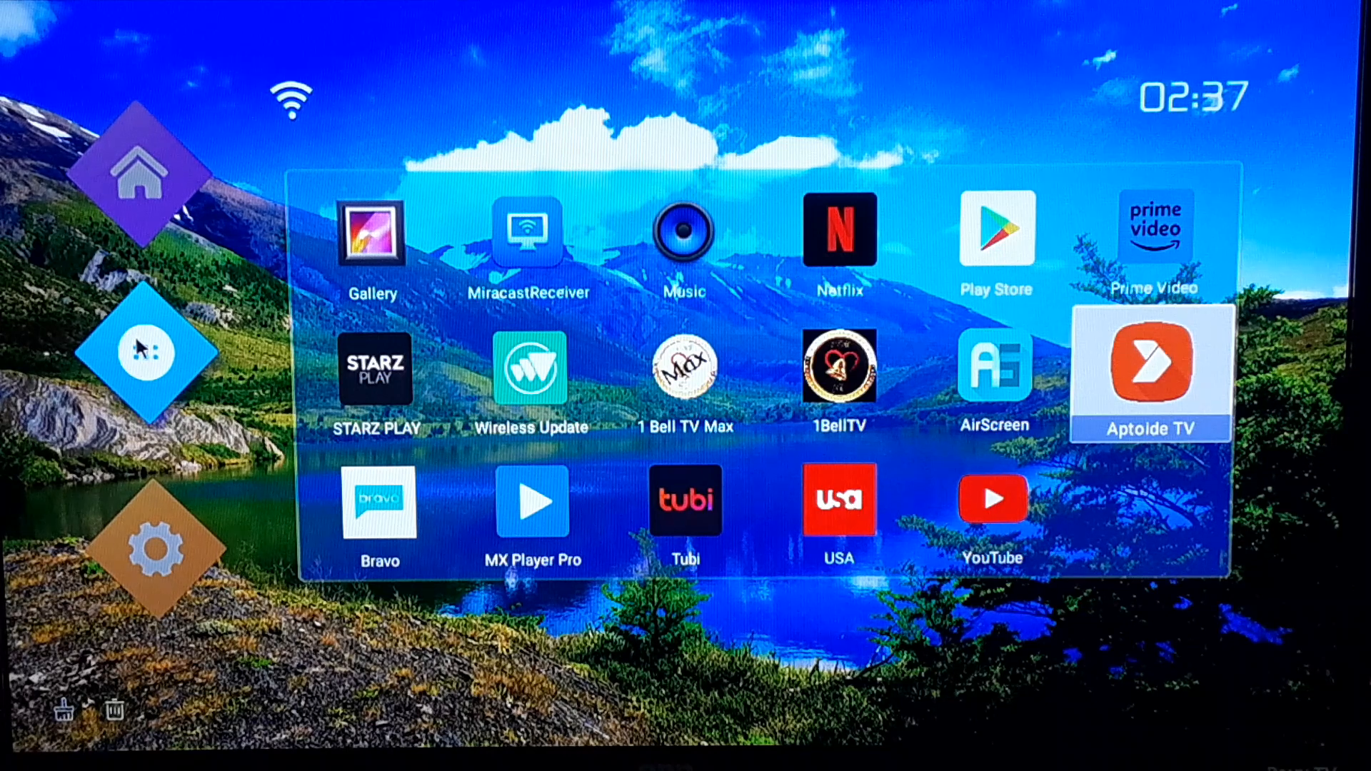
left_click(146, 351)
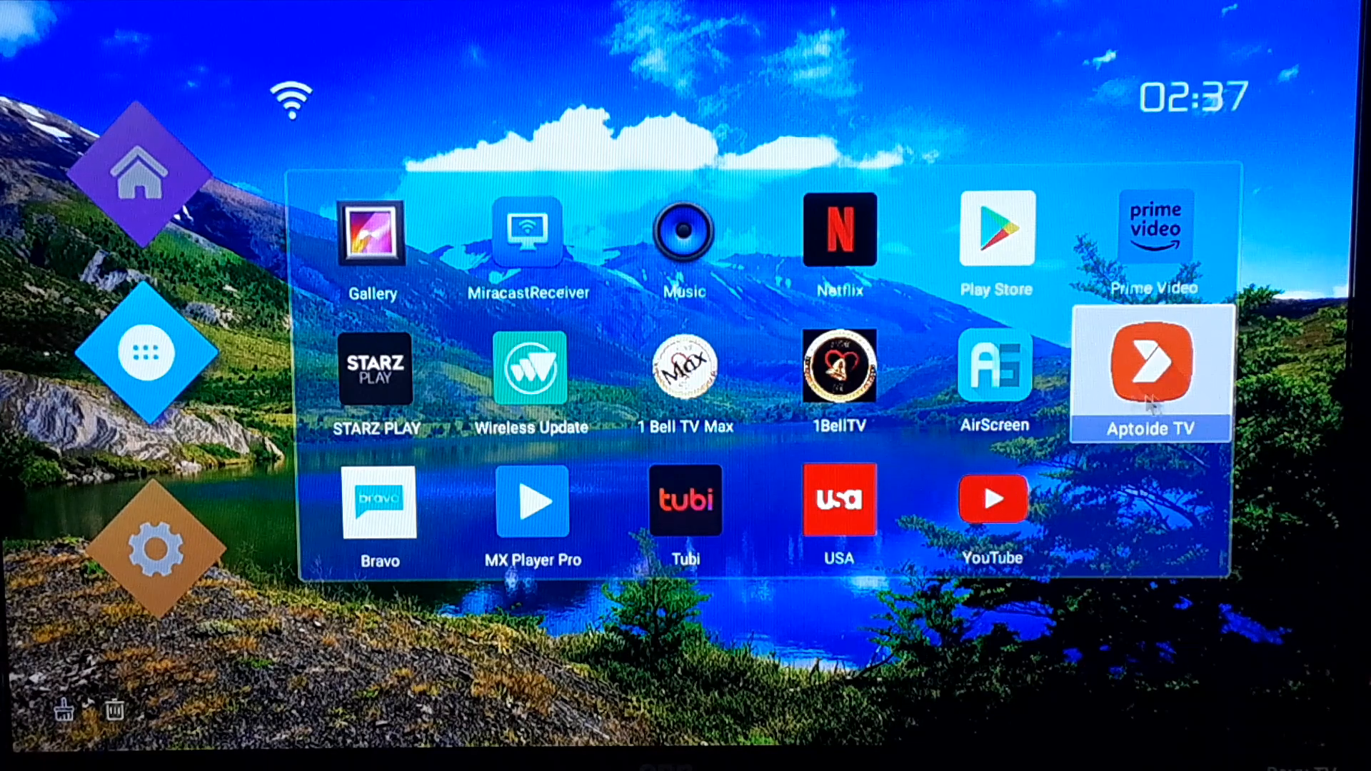
Launch the Aptoide TV store to its Discover page of featured apps.
left_click(1150, 366)
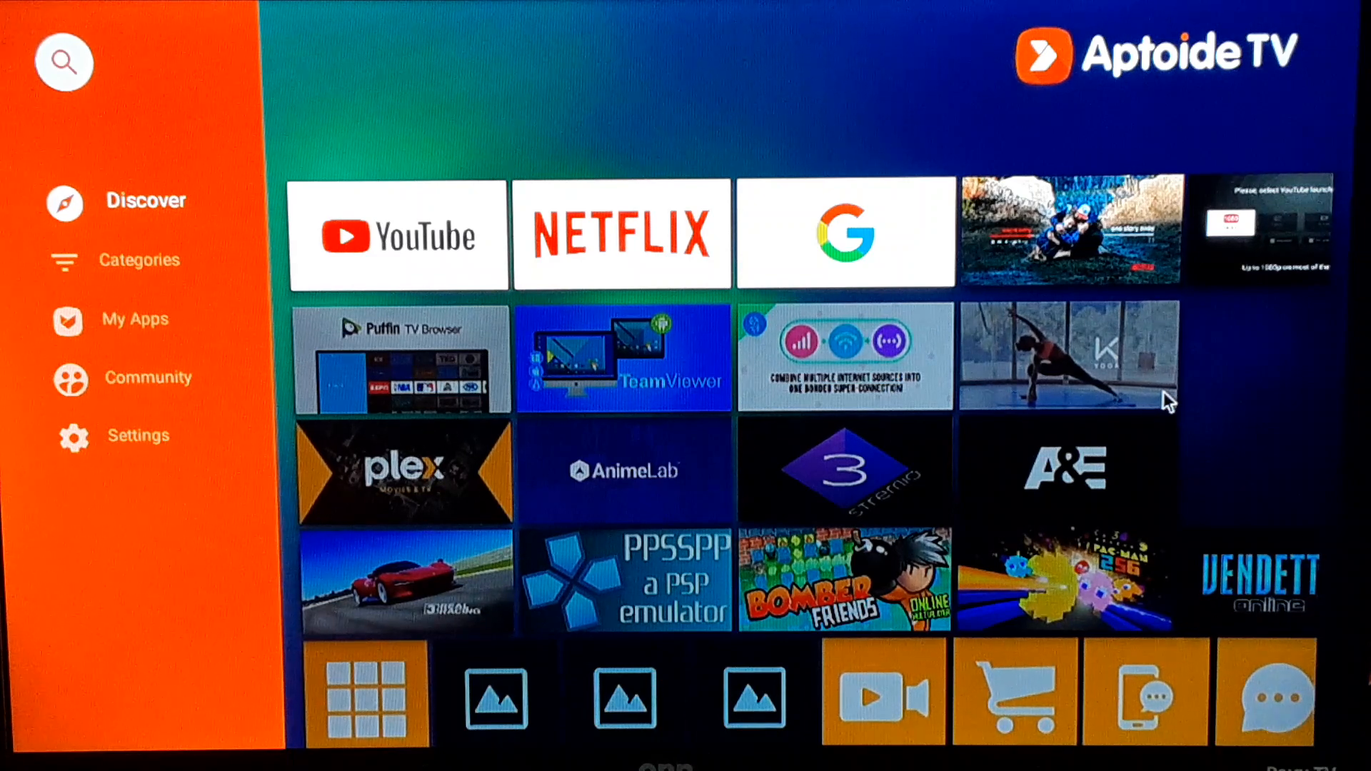
mouse_move(1124, 396)
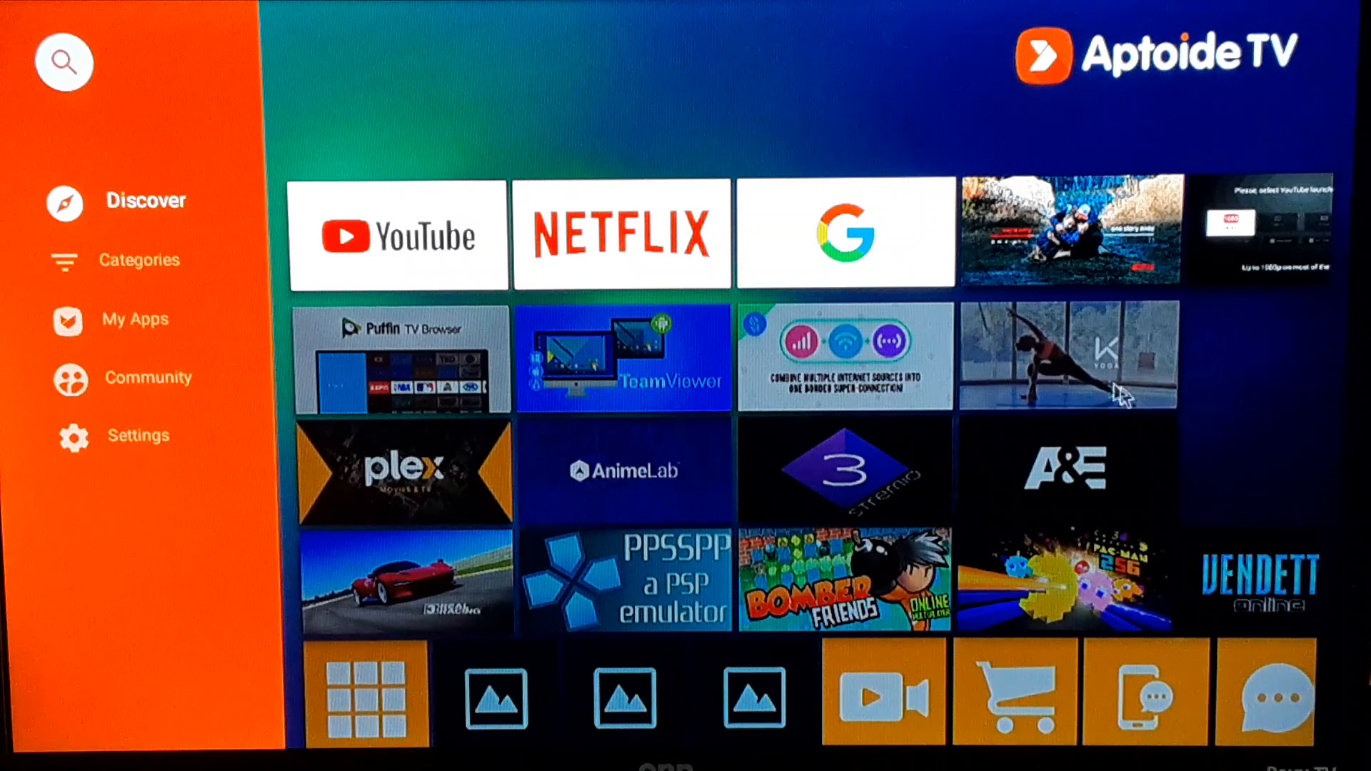
mouse_move(315, 118)
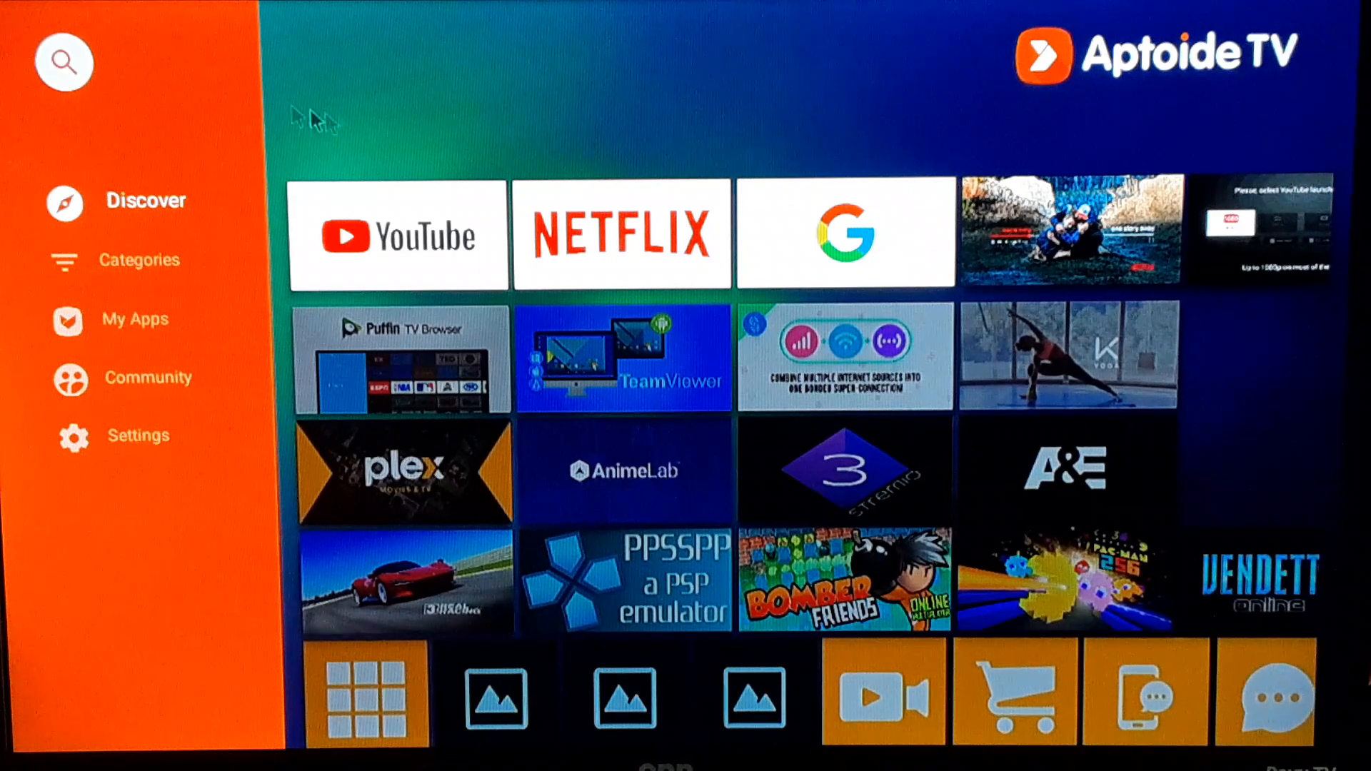
mouse_move(69, 61)
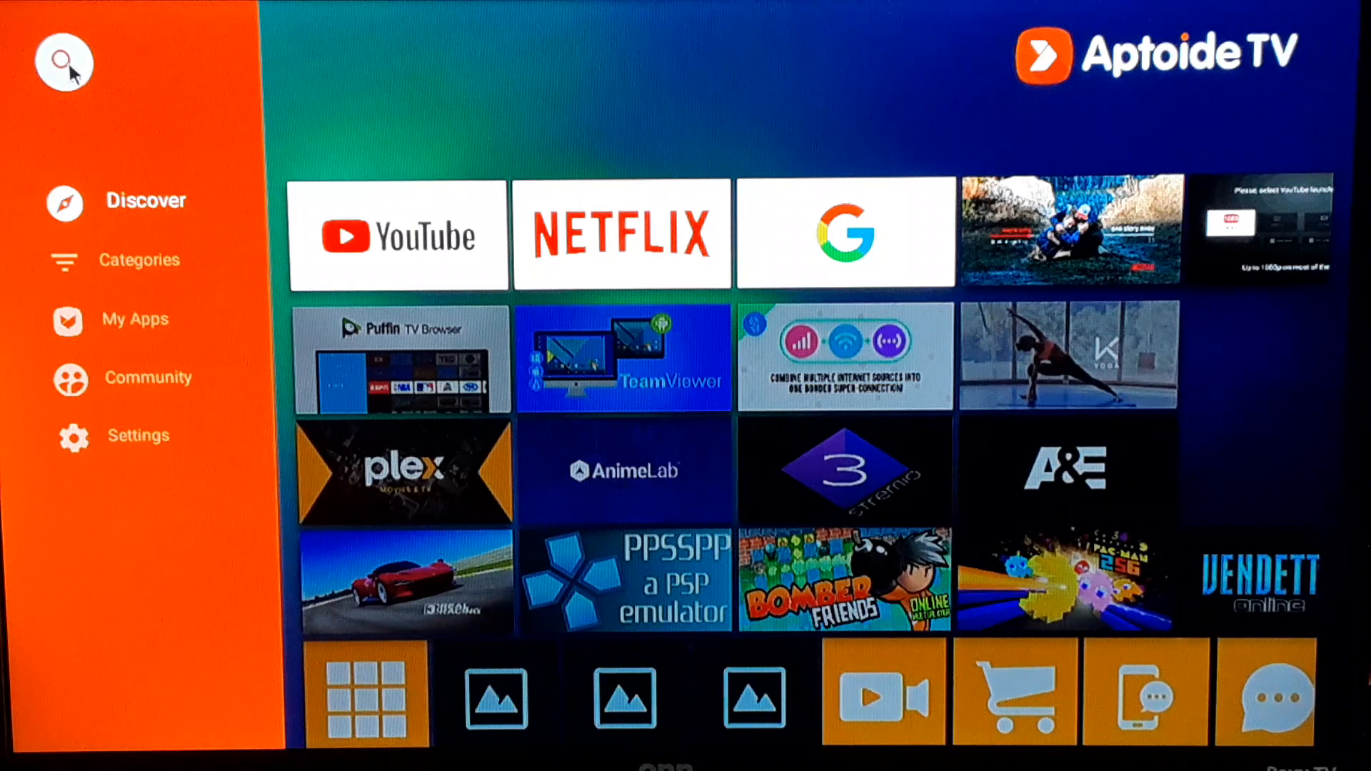
Search the store for 'downloader' using the matching suggestion.
left_click(63, 63)
type("d")
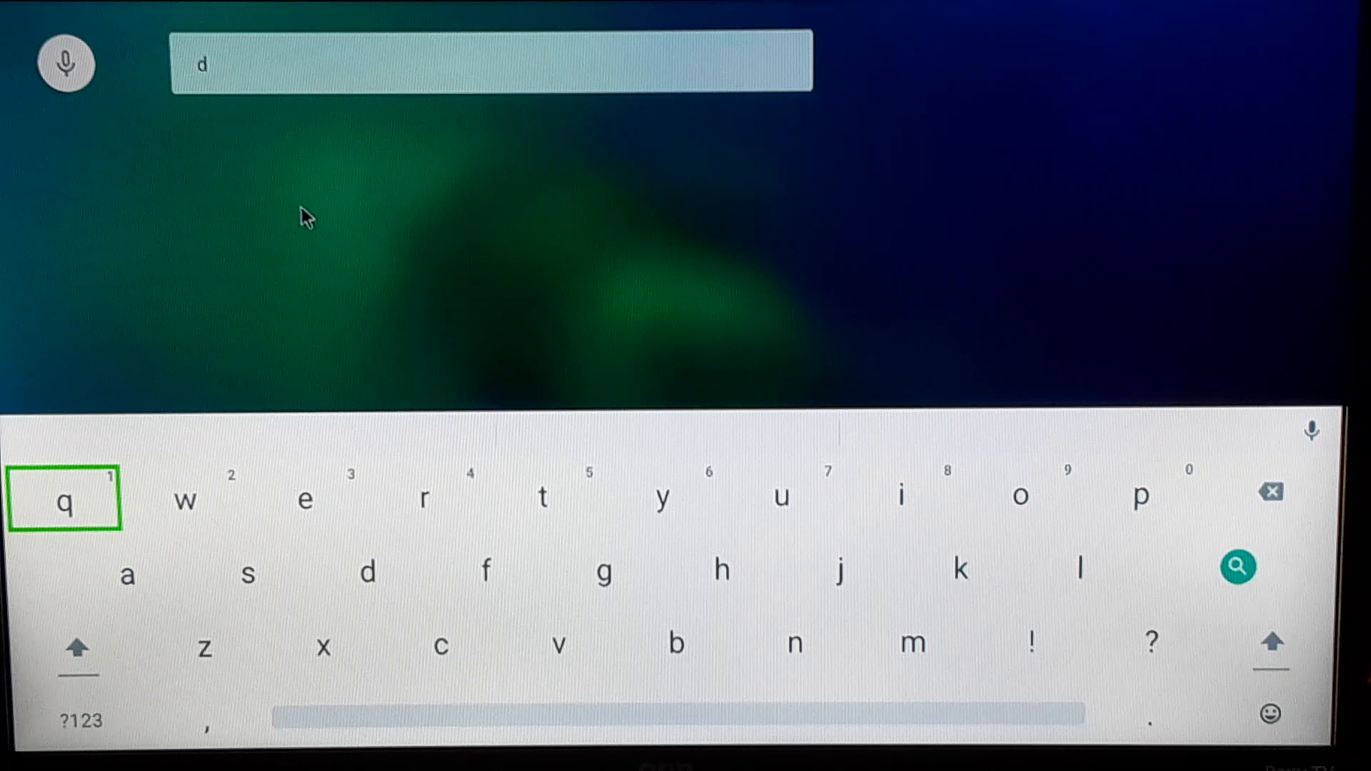
type("ow")
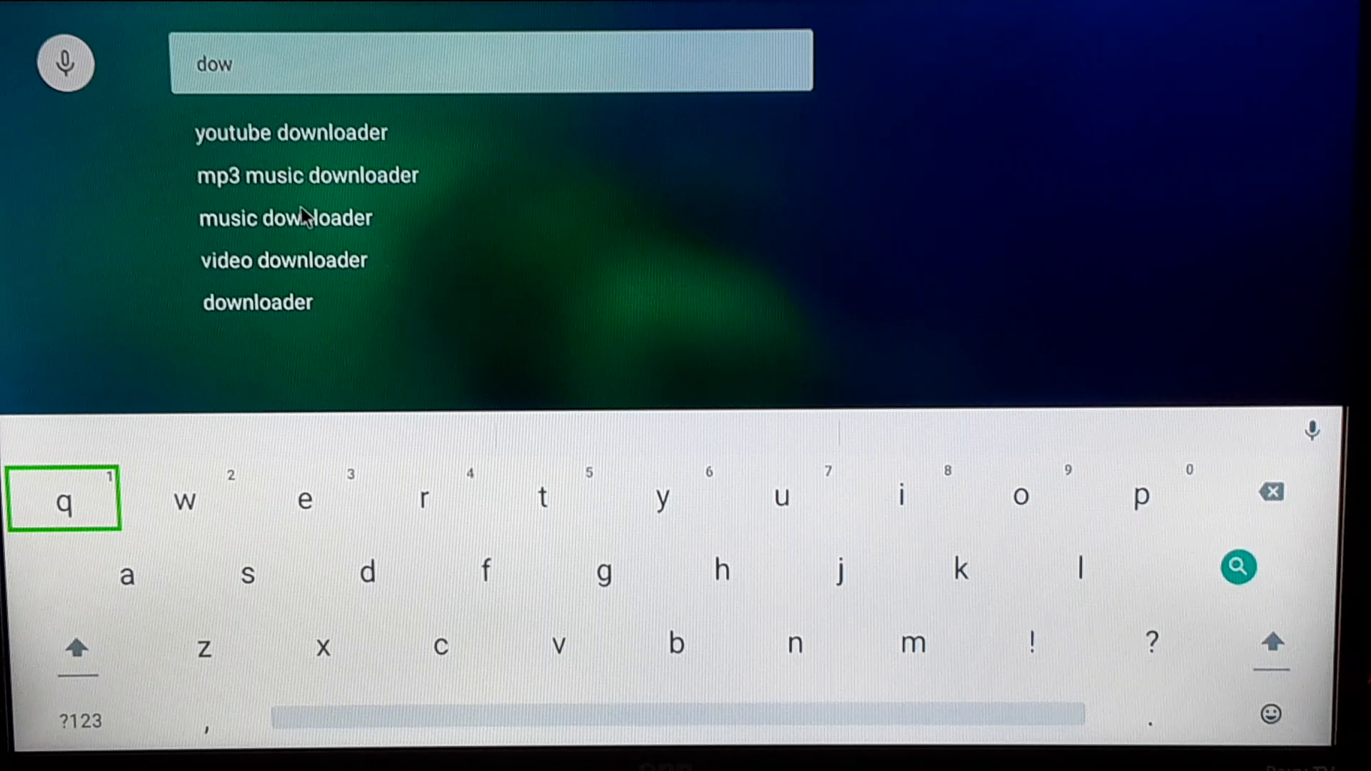
mouse_move(310, 294)
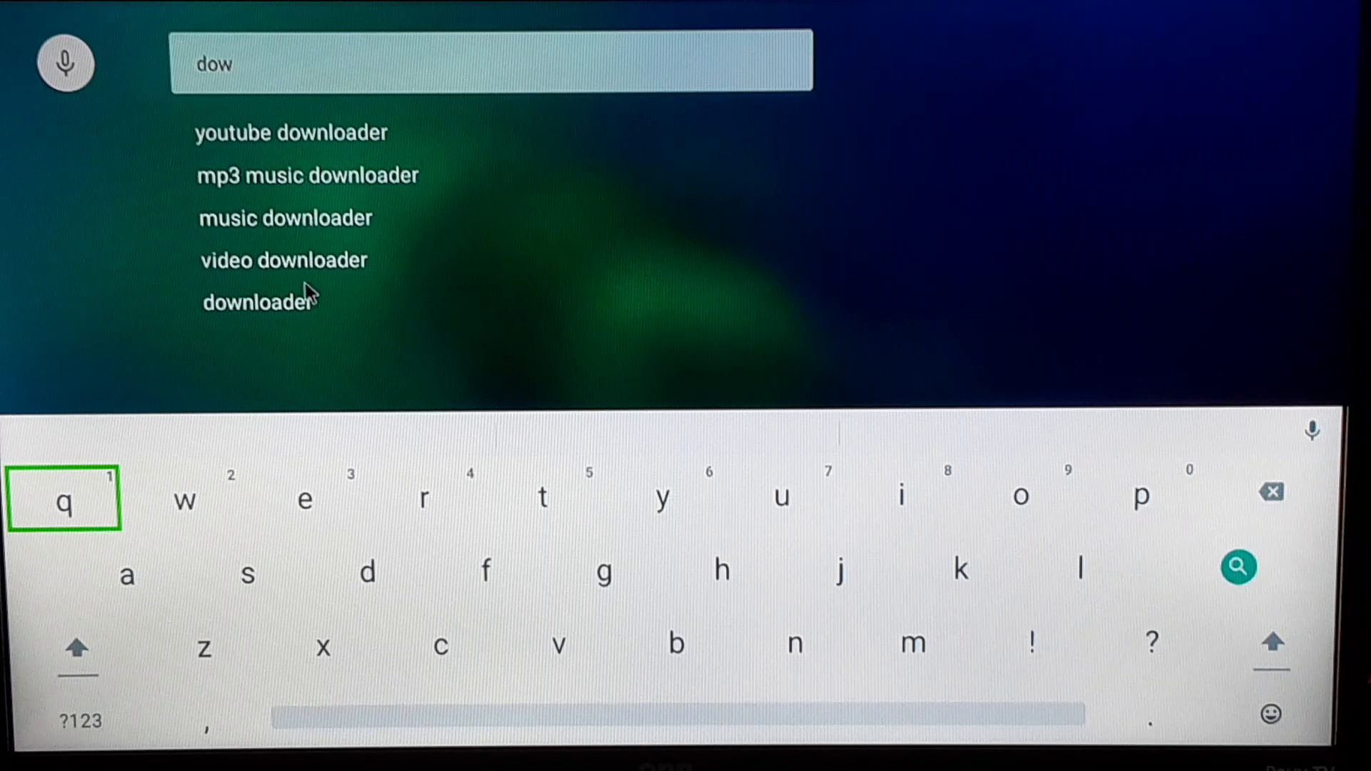
mouse_move(266, 319)
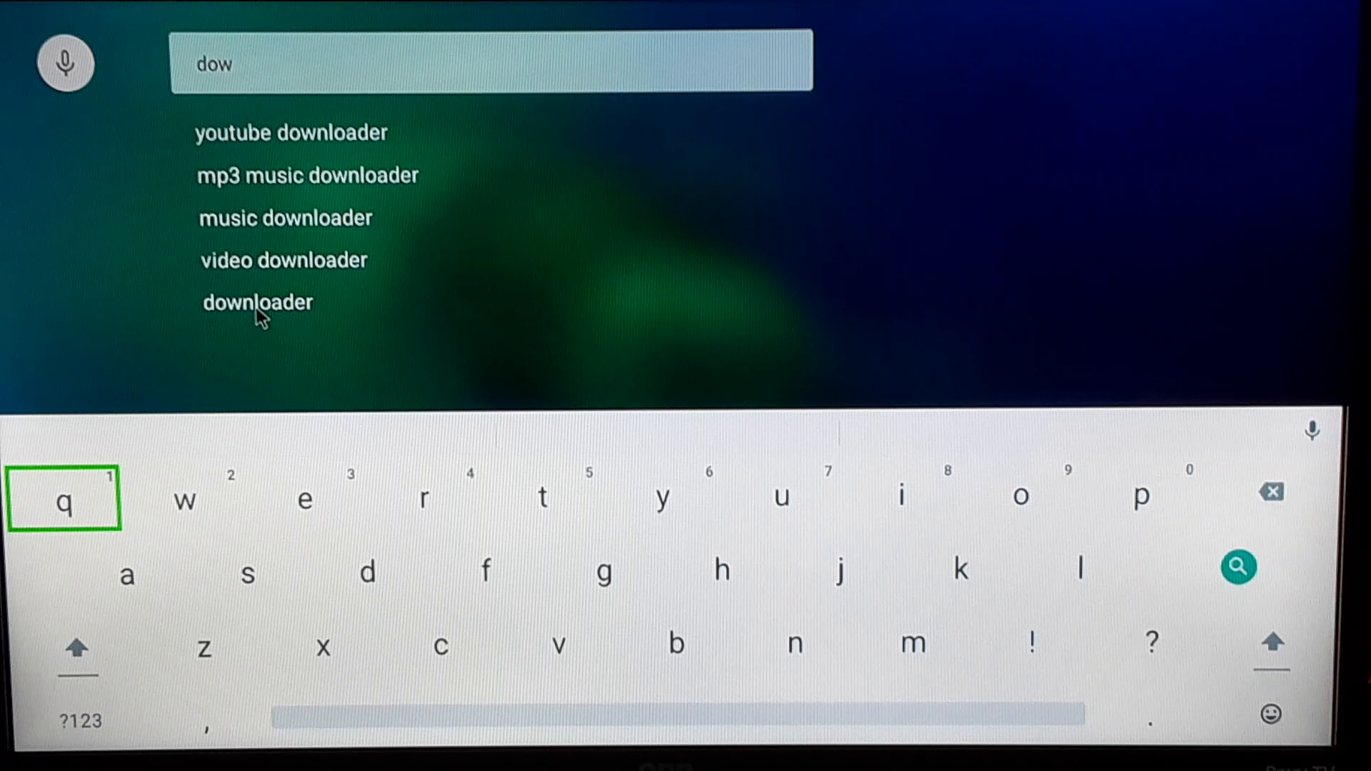
mouse_move(245, 276)
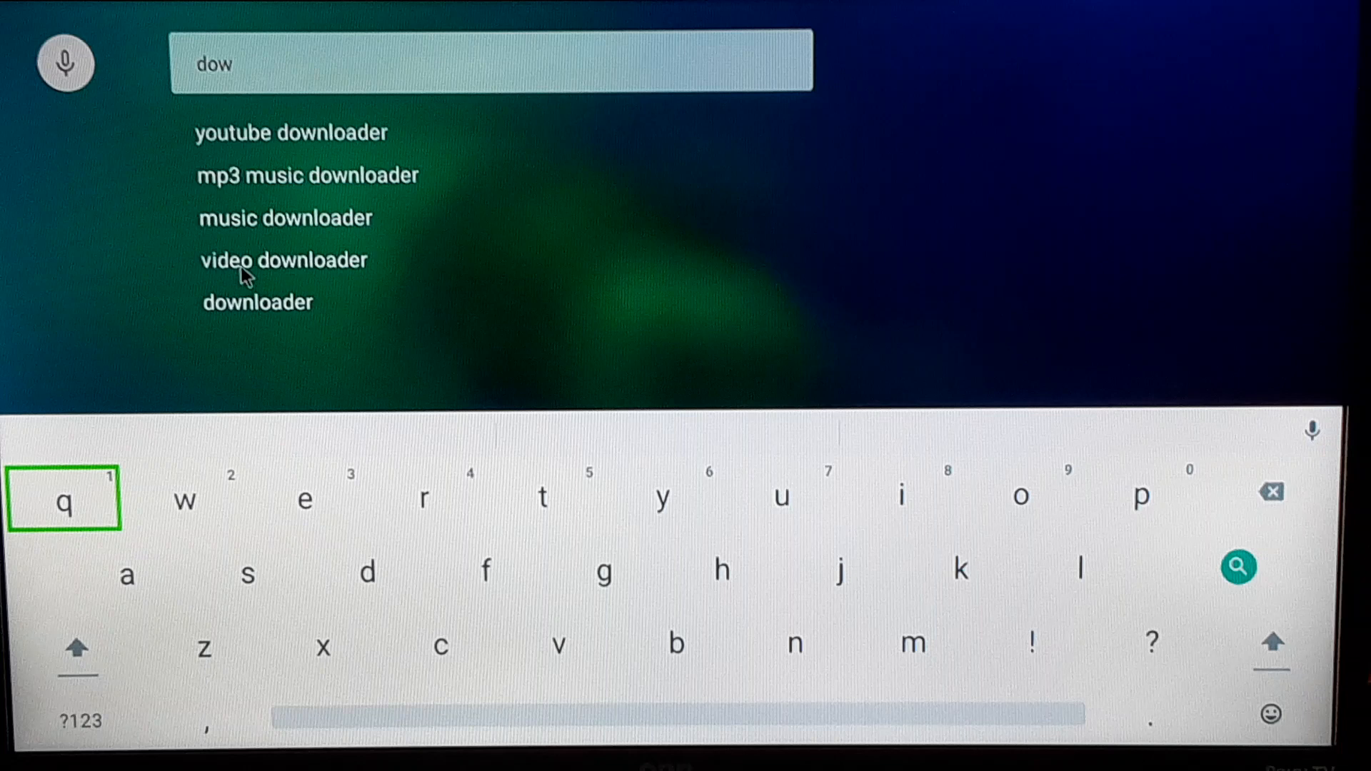
mouse_move(297, 201)
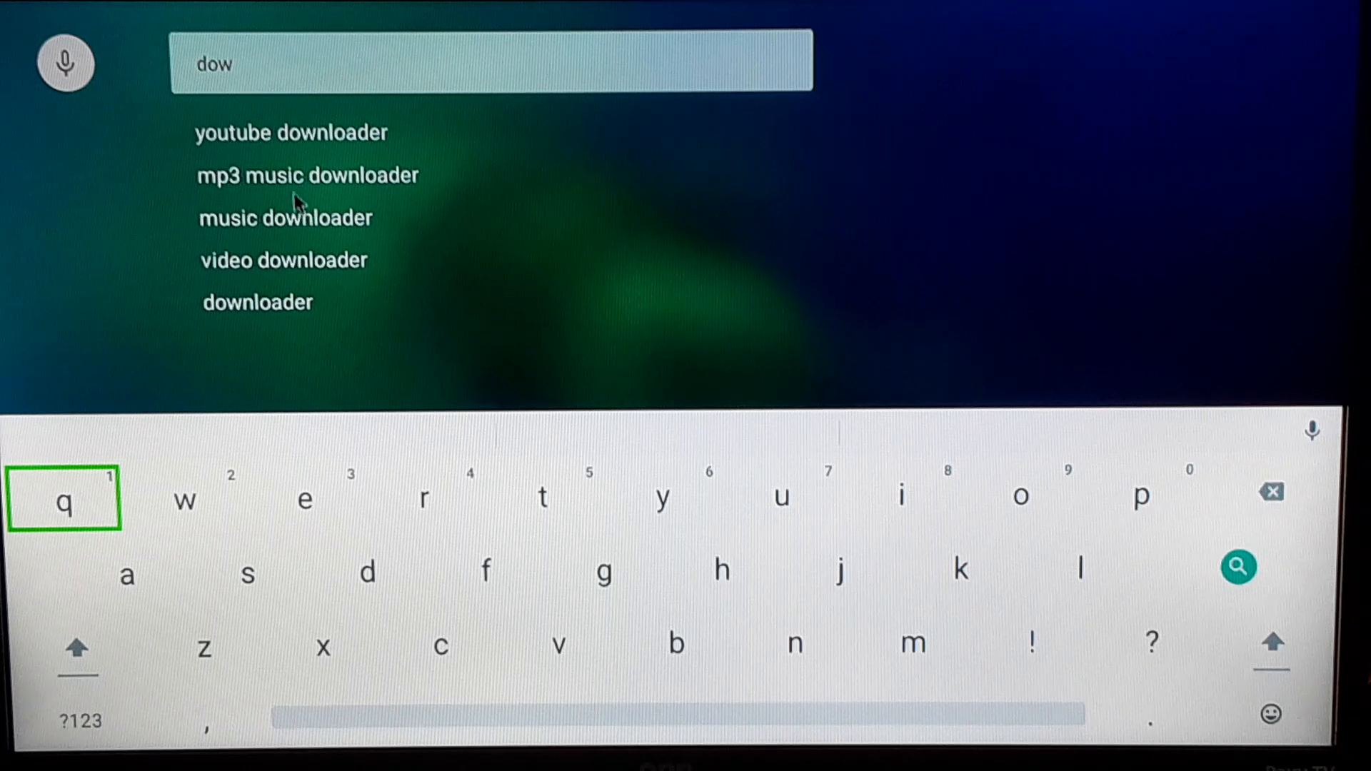
mouse_move(257, 284)
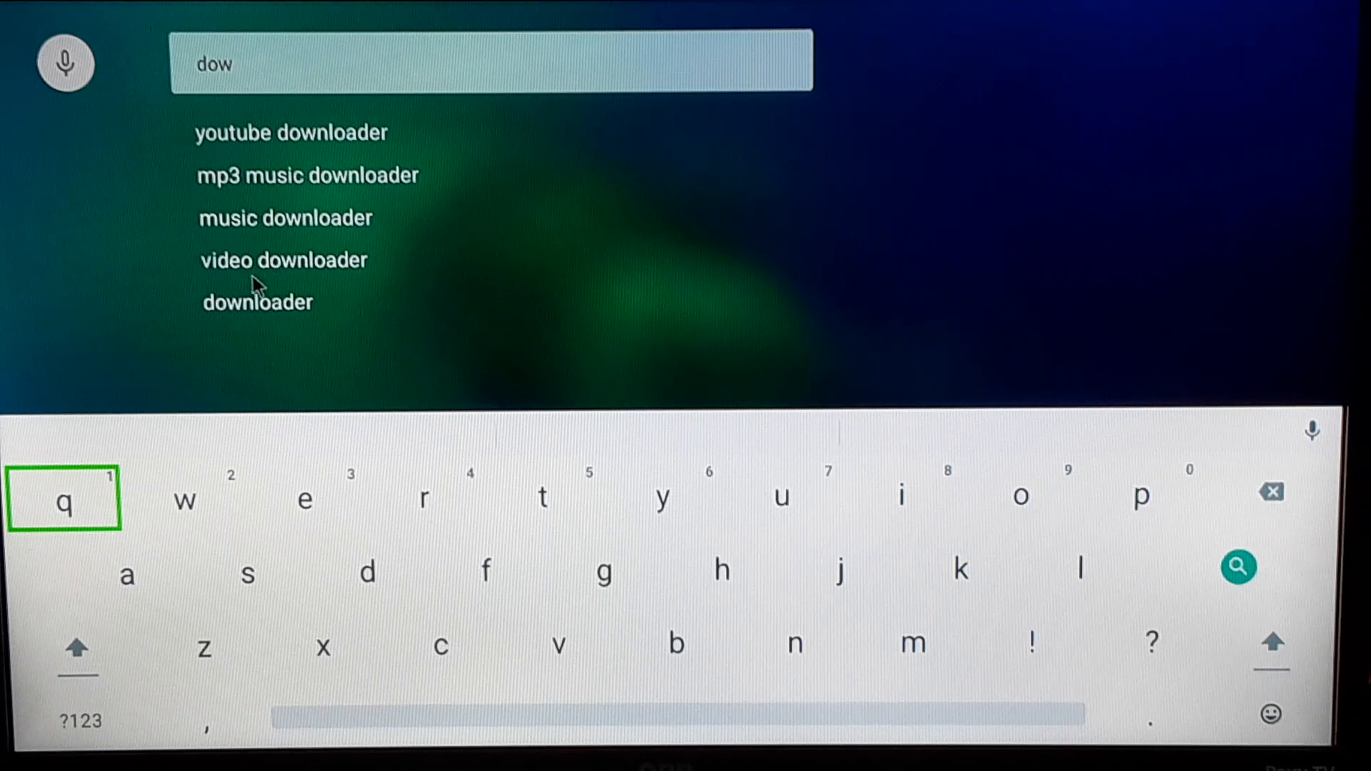
mouse_move(247, 315)
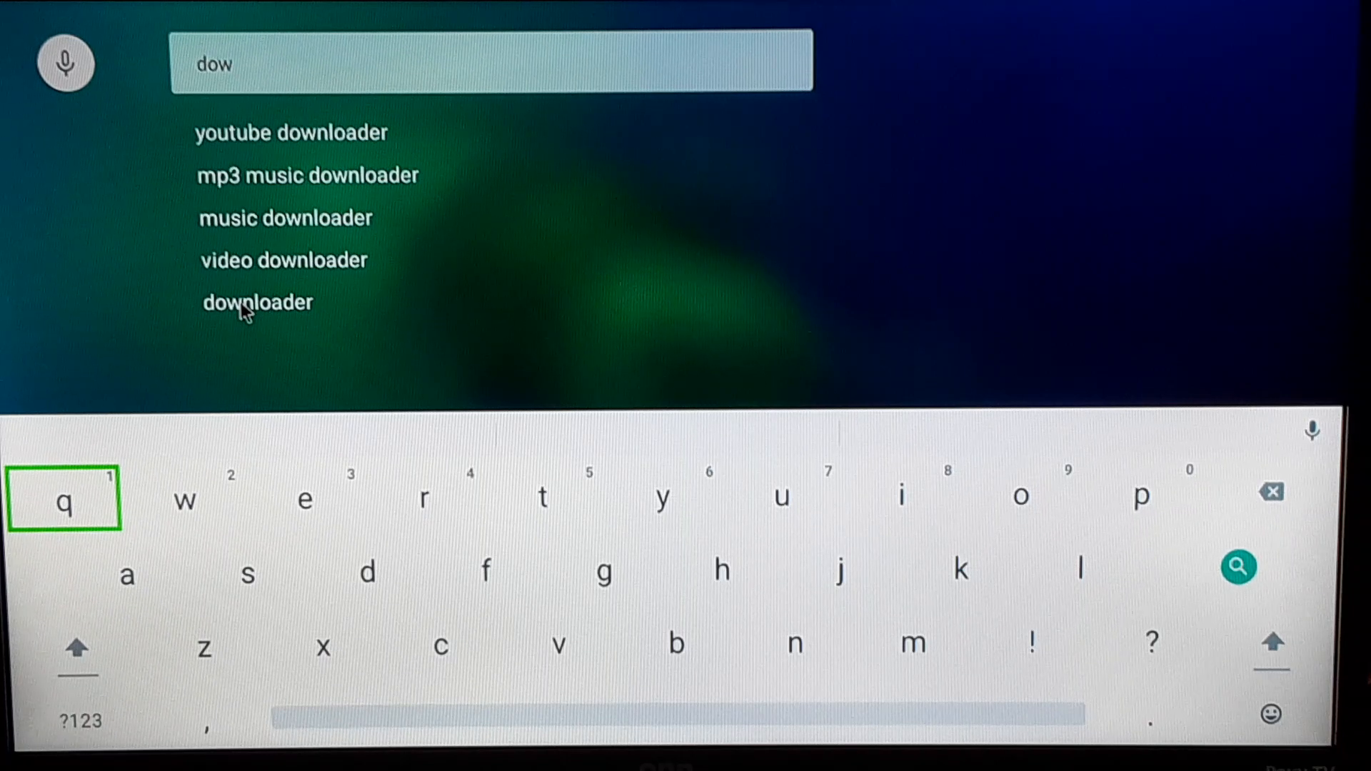
left_click(256, 303)
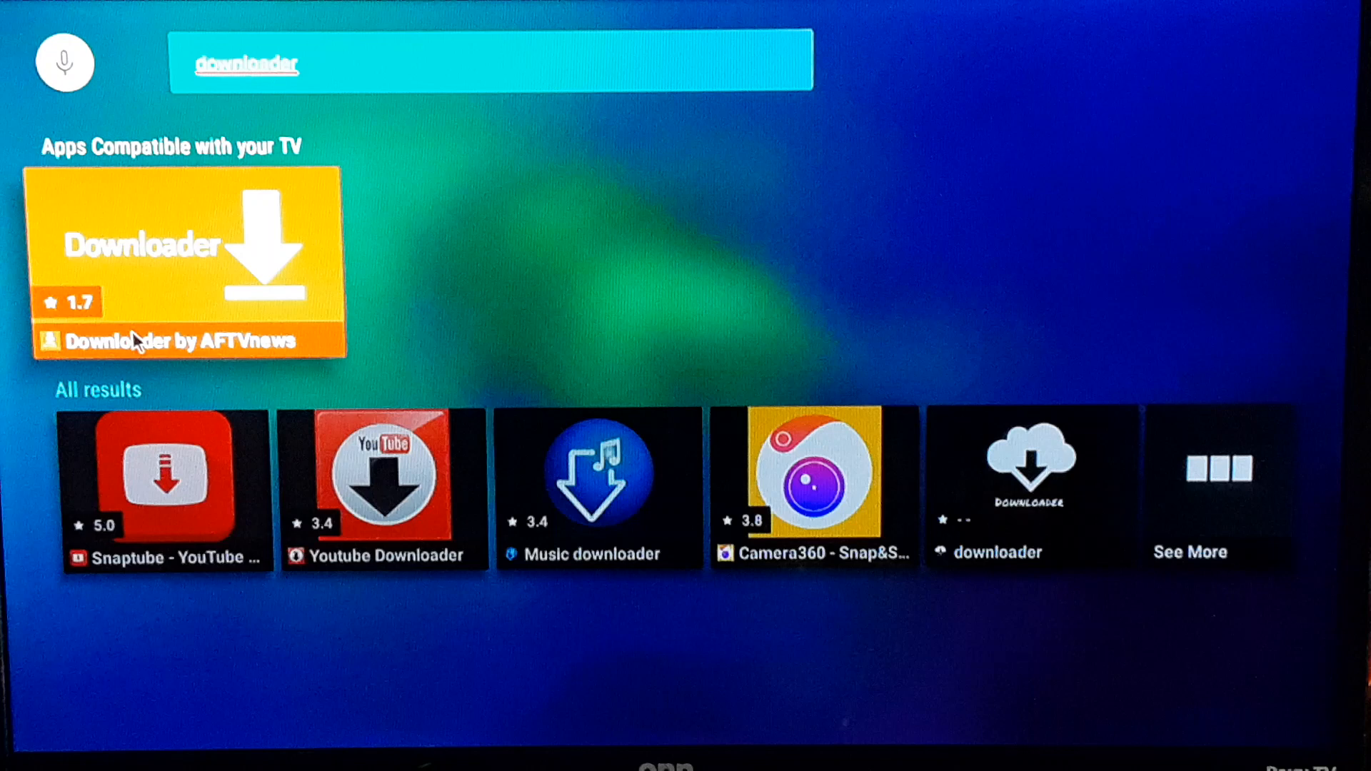
mouse_move(223, 350)
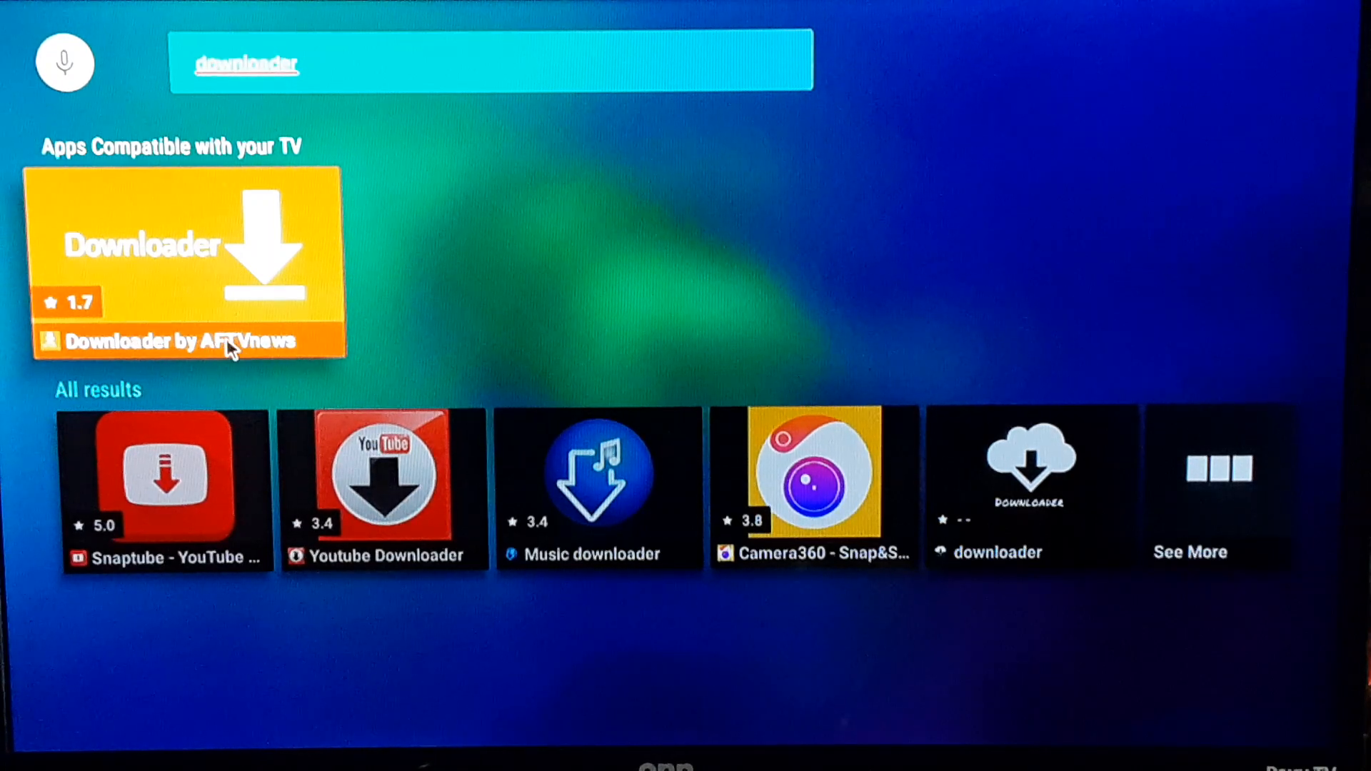
mouse_move(217, 249)
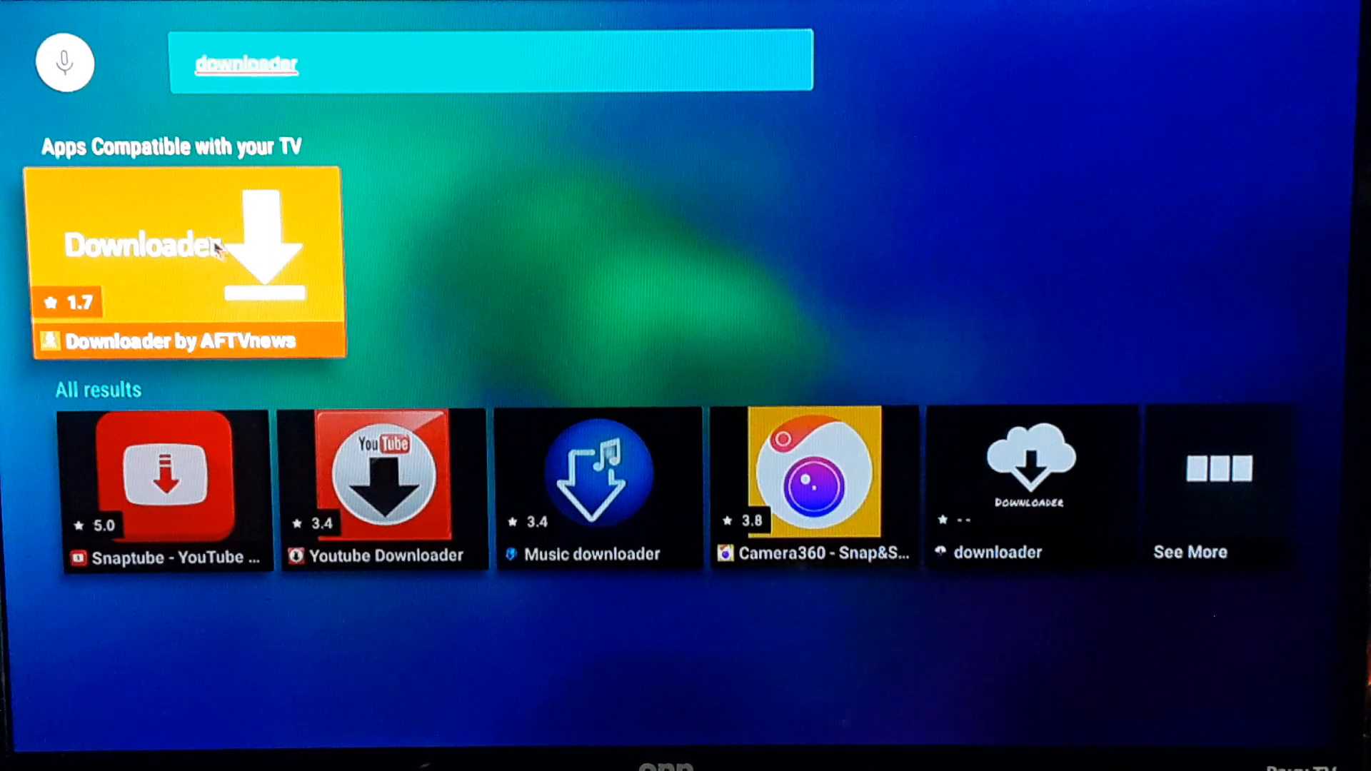
mouse_move(201, 262)
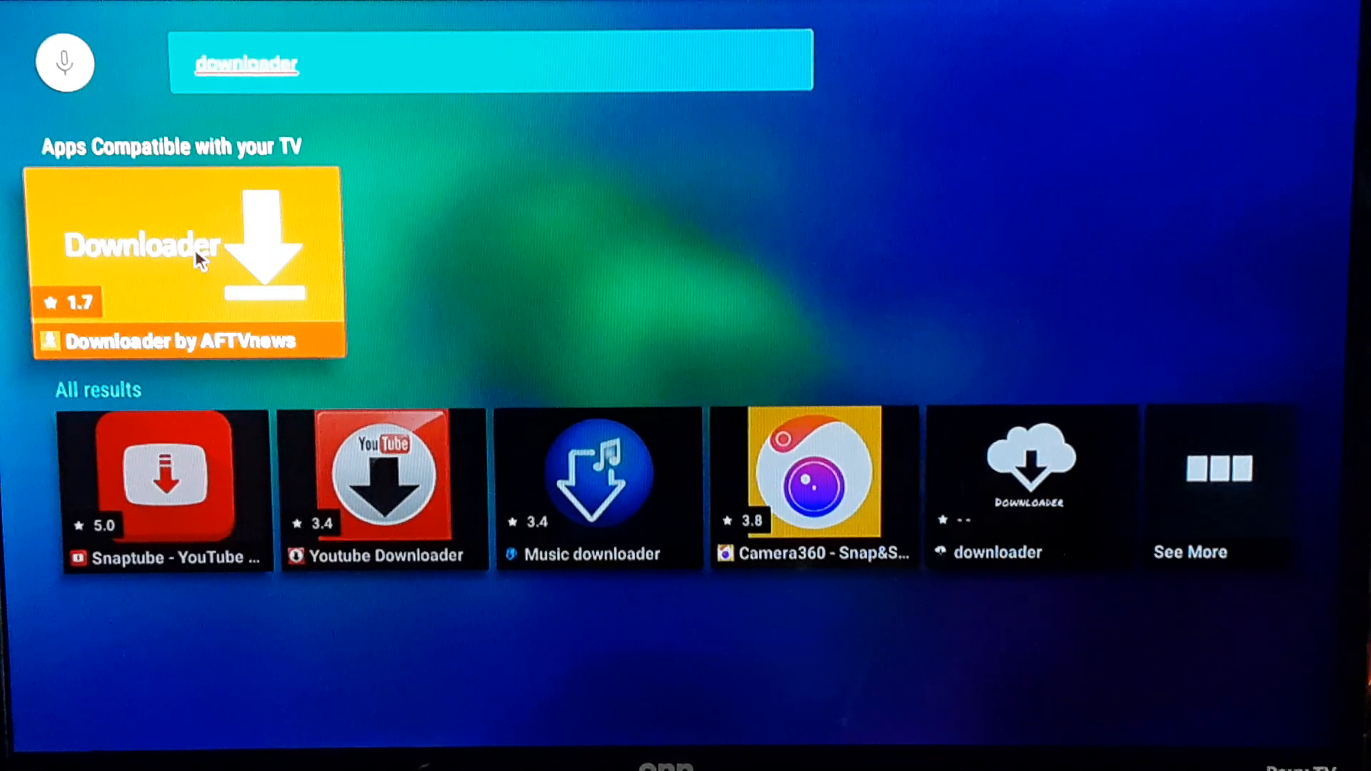
Open the Downloader by AFTVnews detail page from the search results.
left_click(187, 262)
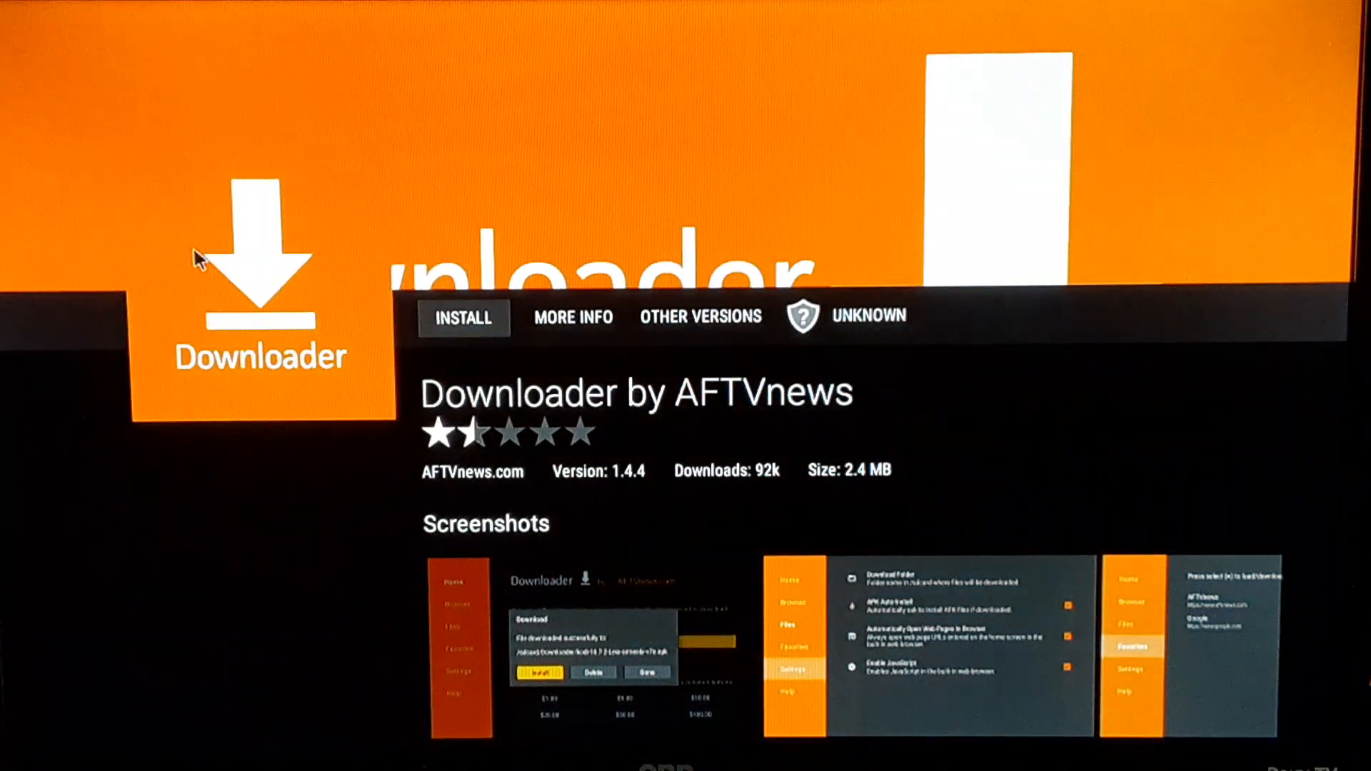
mouse_move(480, 336)
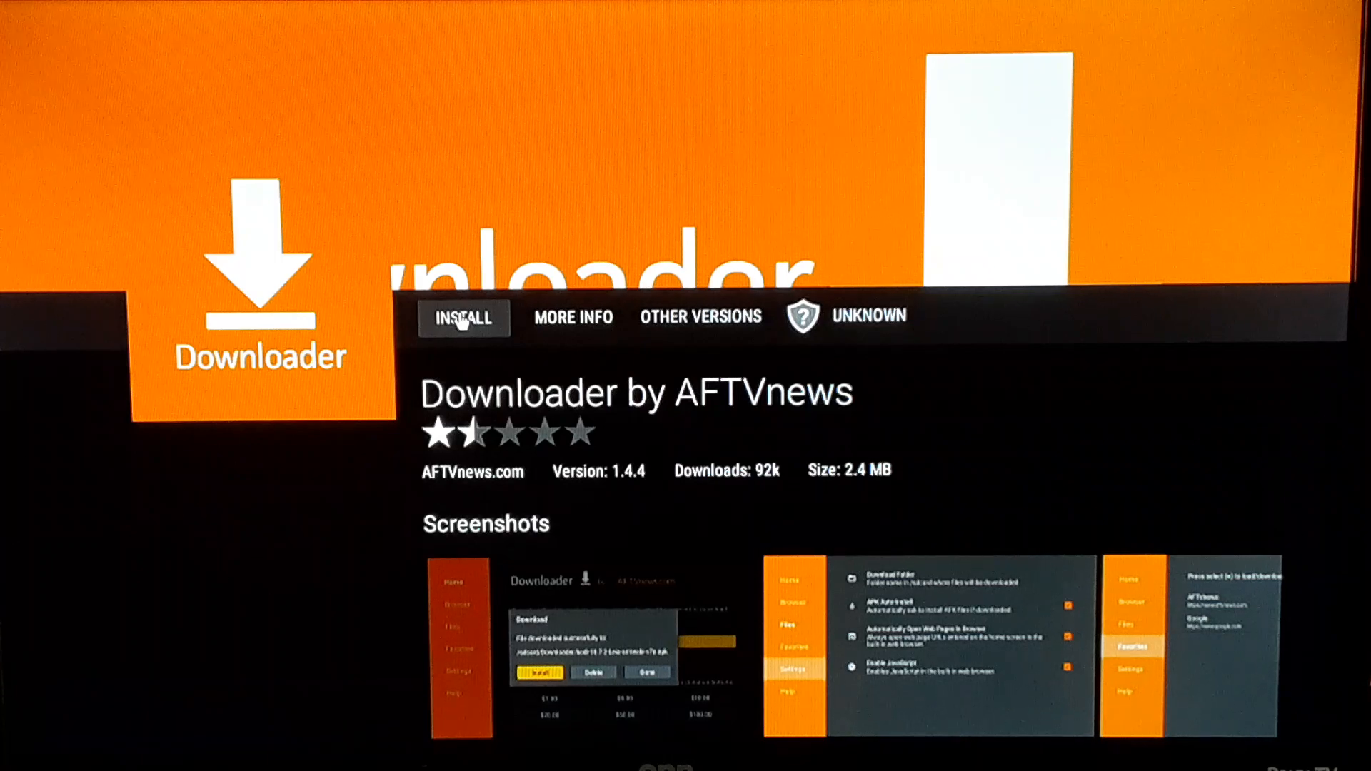
Install Downloader by AFTVnews and dismiss the installation-complete message.
left_click(465, 317)
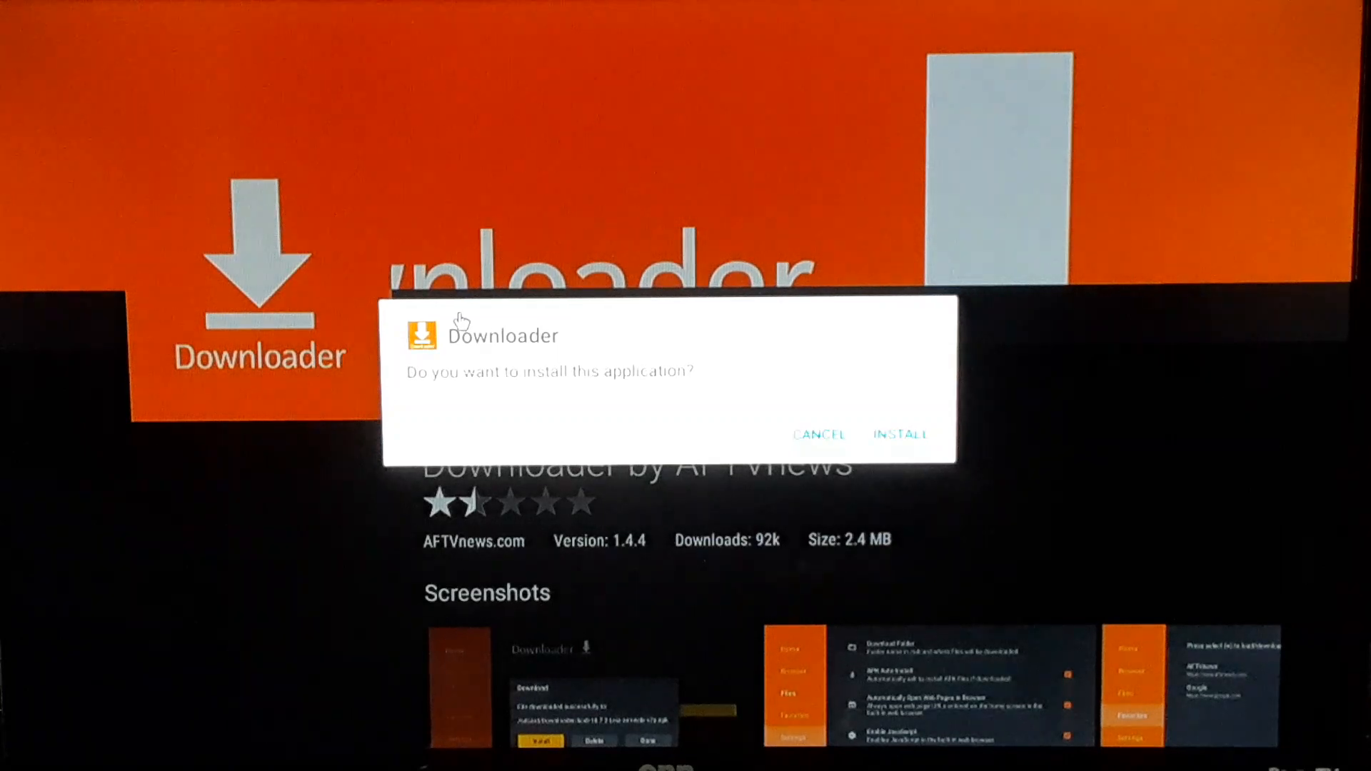
mouse_move(477, 390)
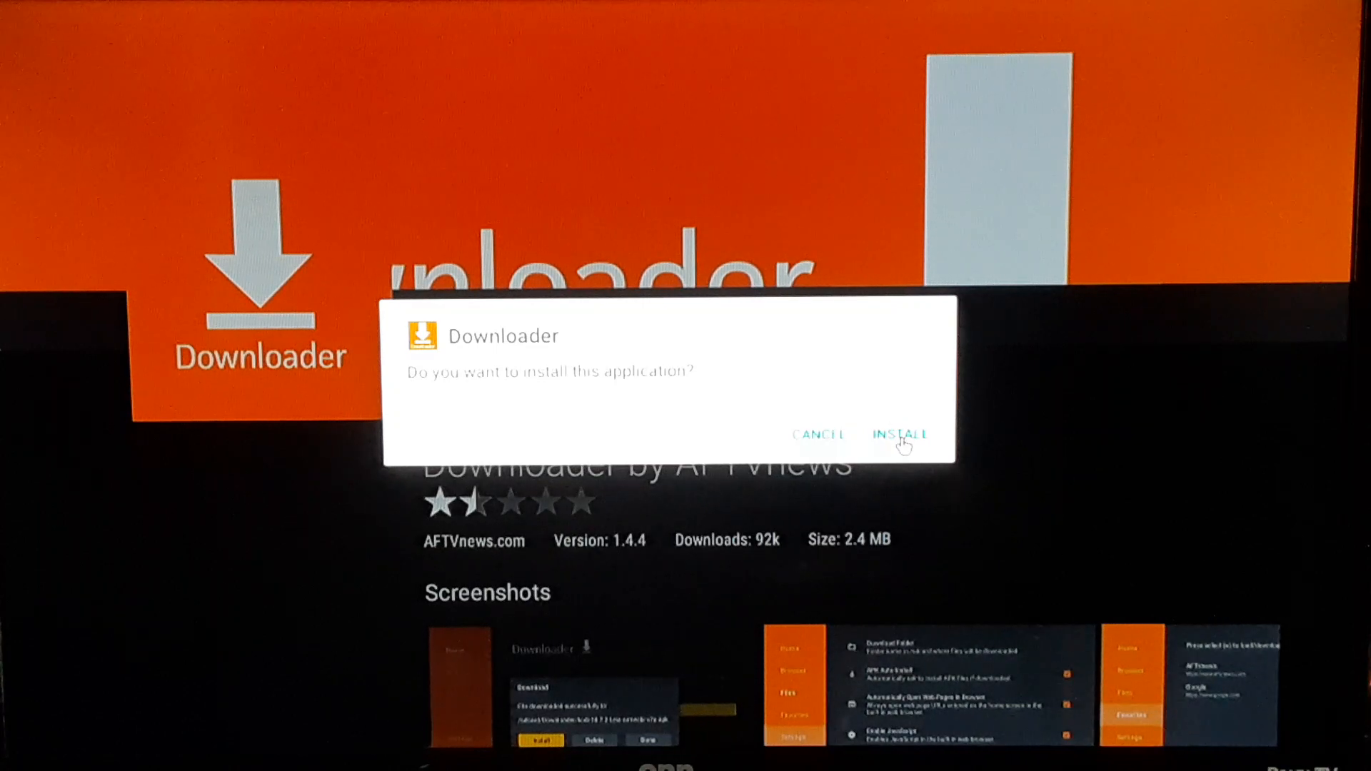
left_click(899, 434)
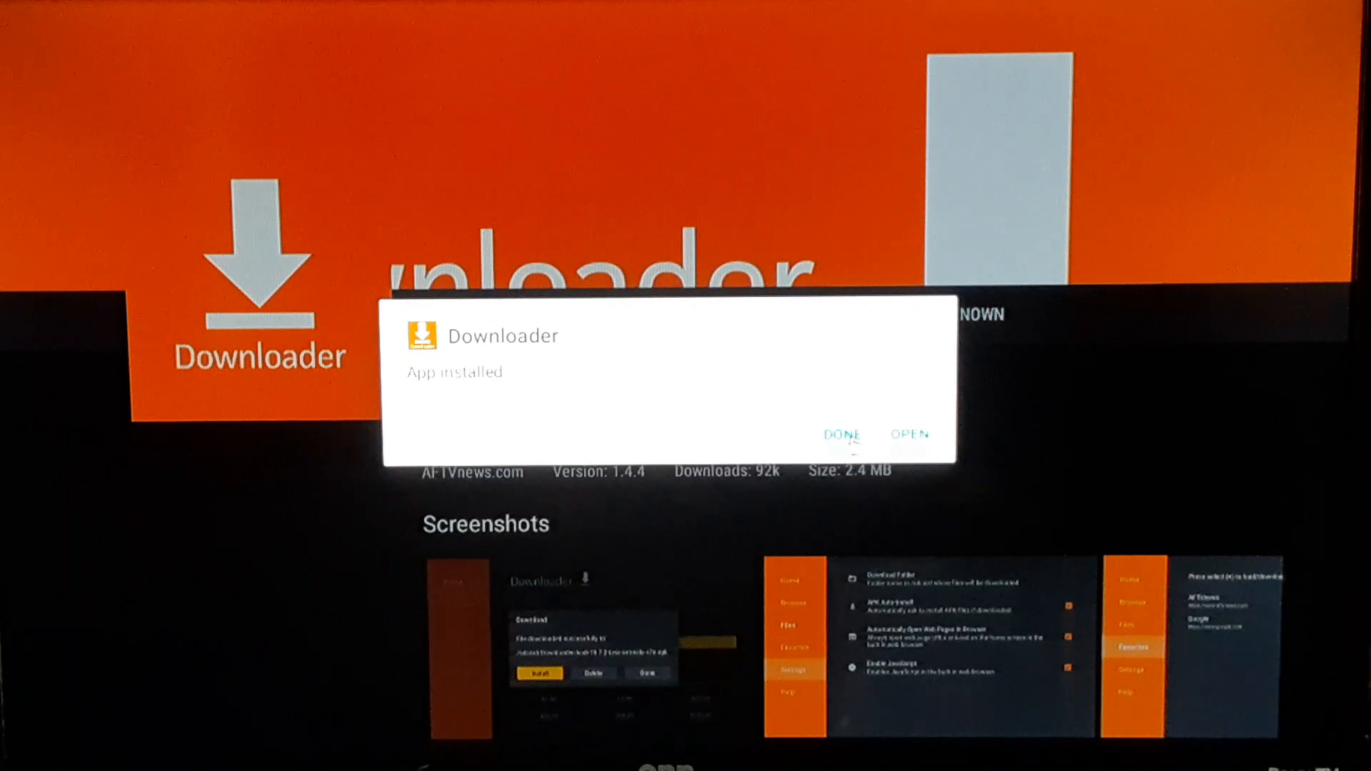
left_click(842, 435)
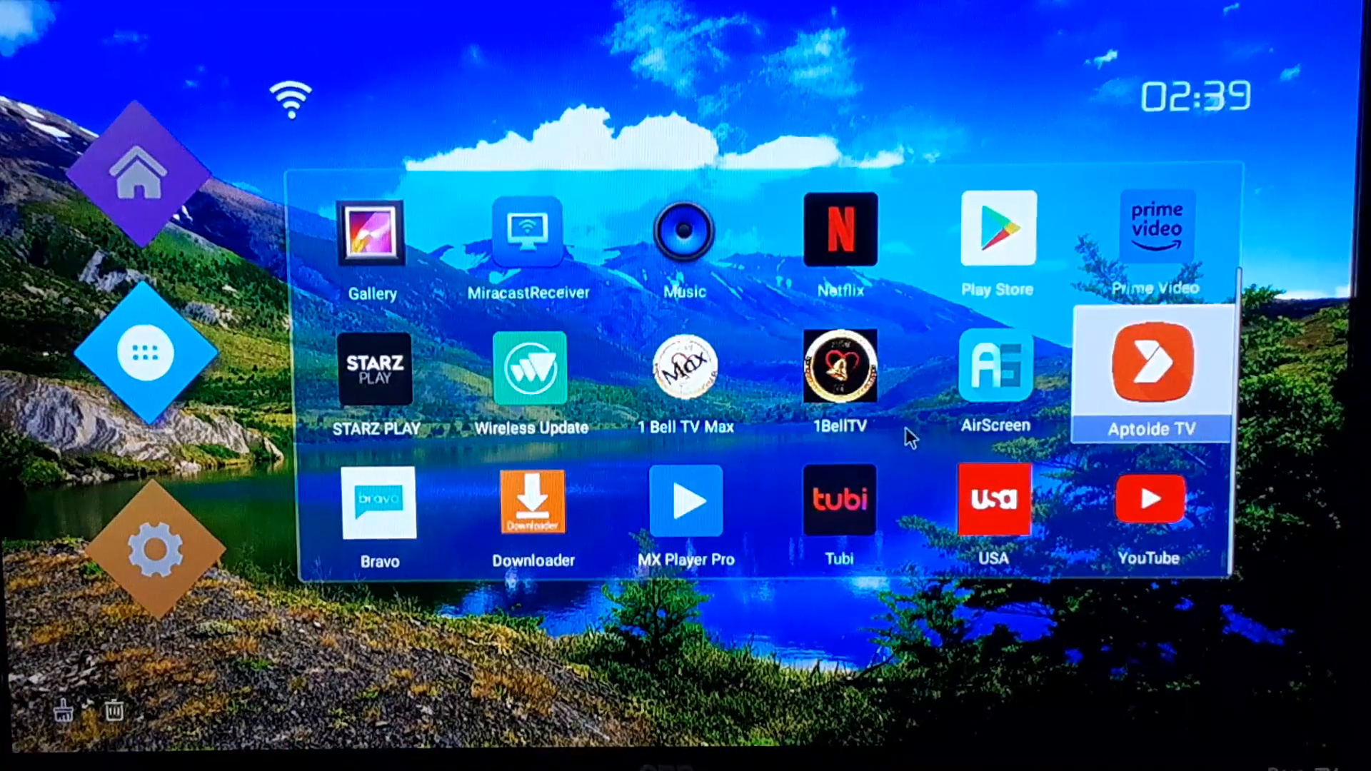
mouse_move(542, 313)
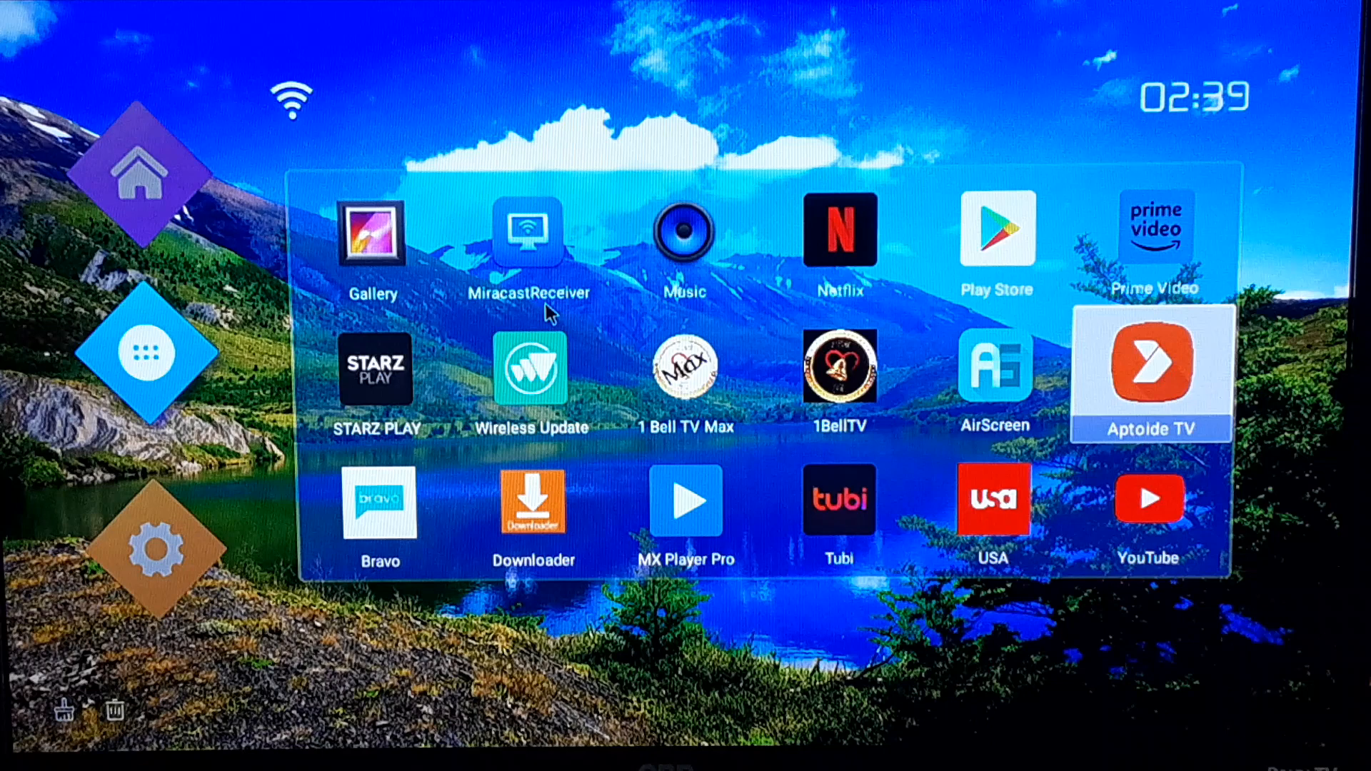
mouse_move(520, 525)
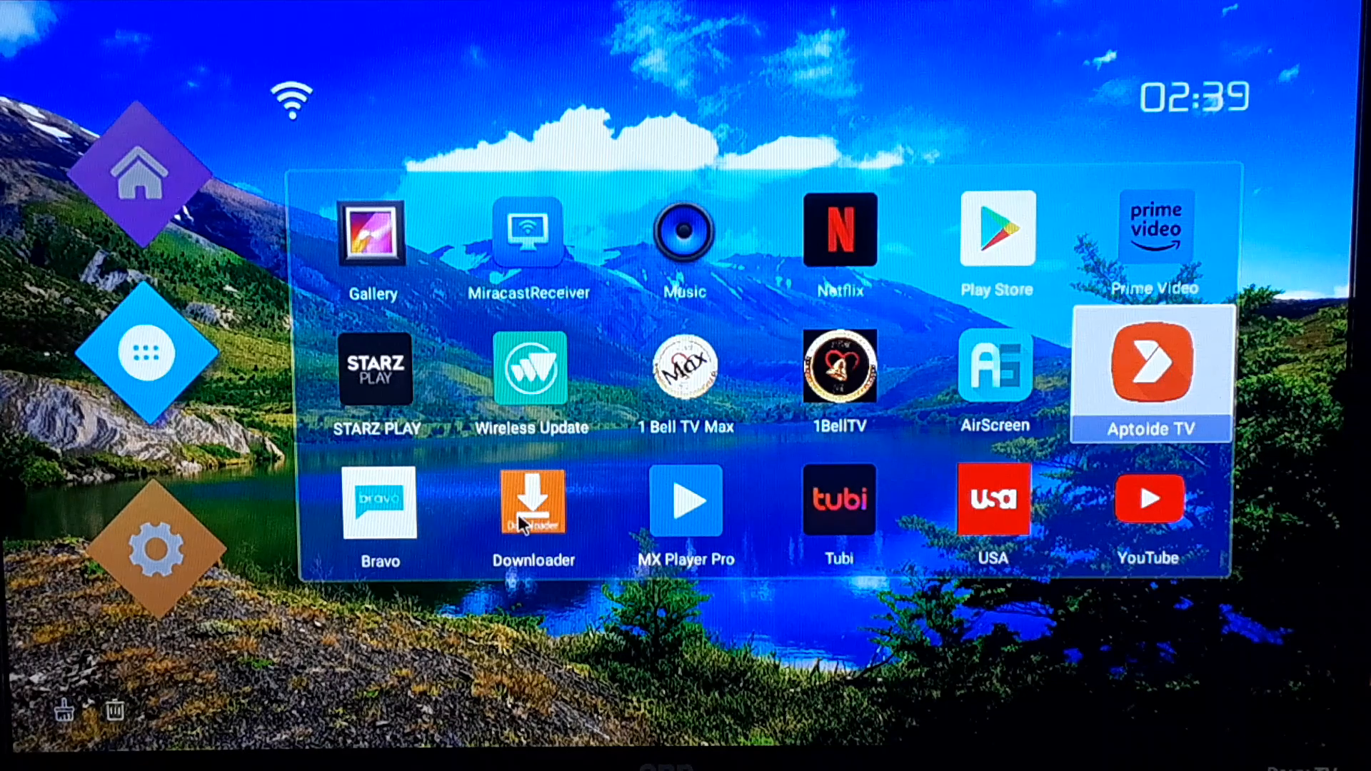
mouse_move(533, 525)
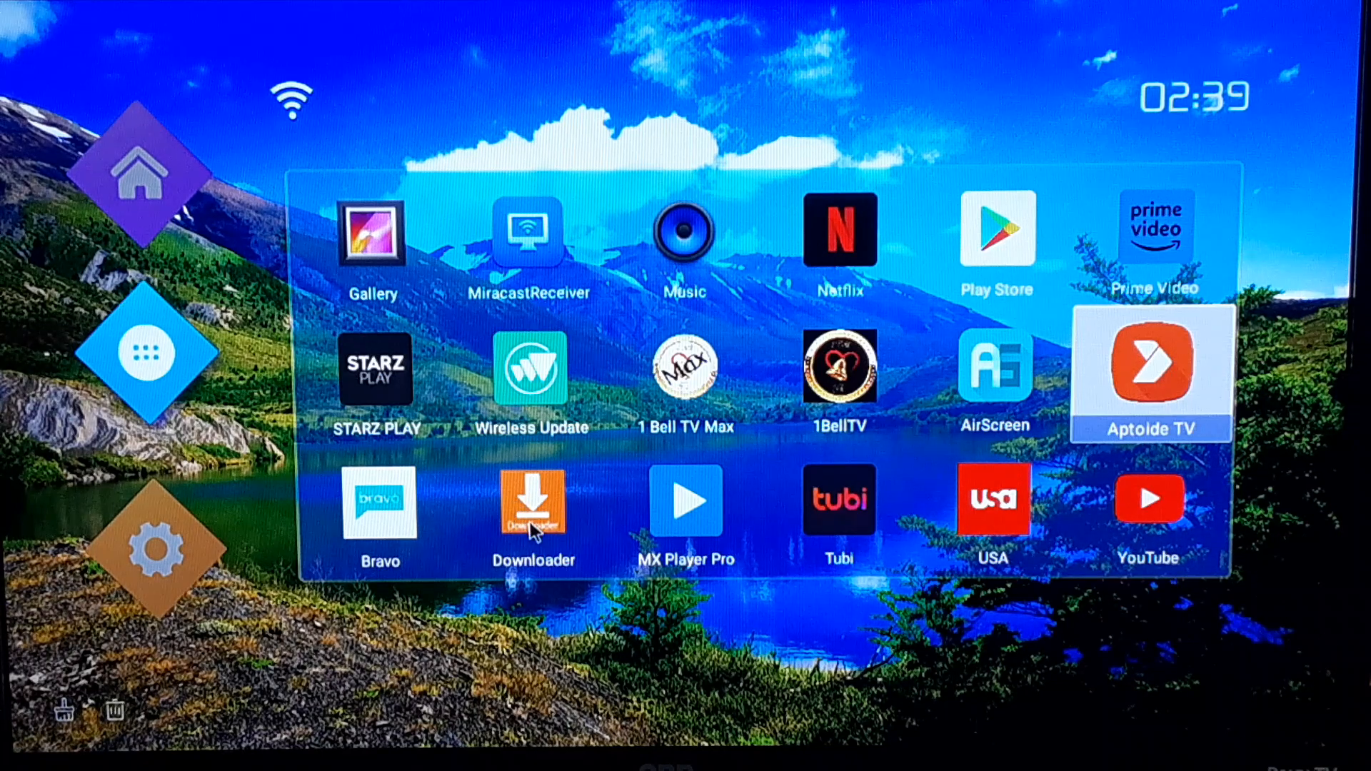